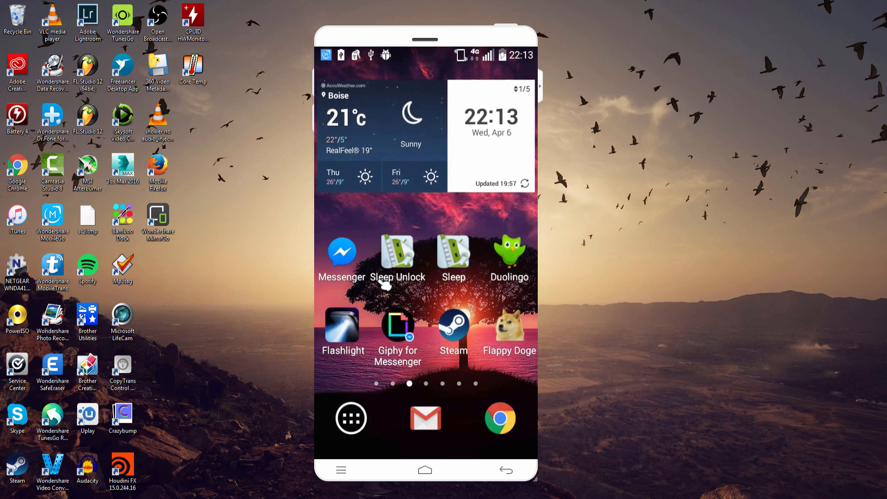
mouse_move(540, 96)
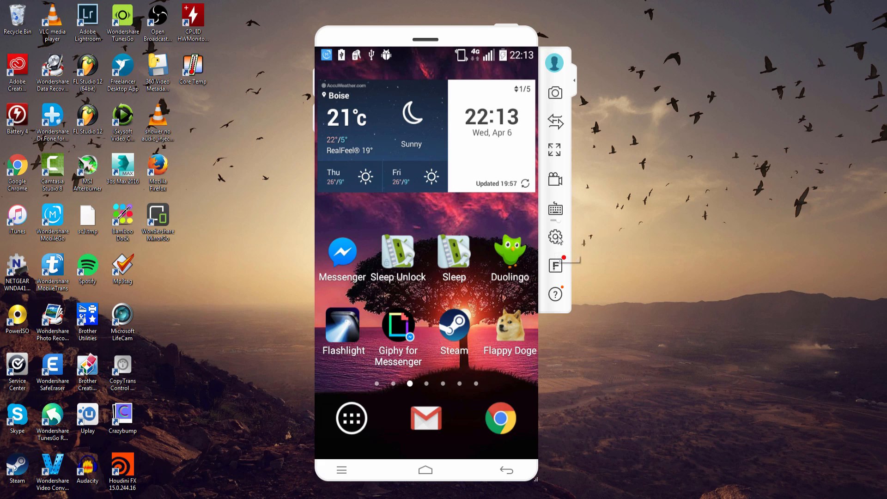
Reach the Resolution settings under Display & Brightness and choose HD quality over Ultra HD.
click(555, 237)
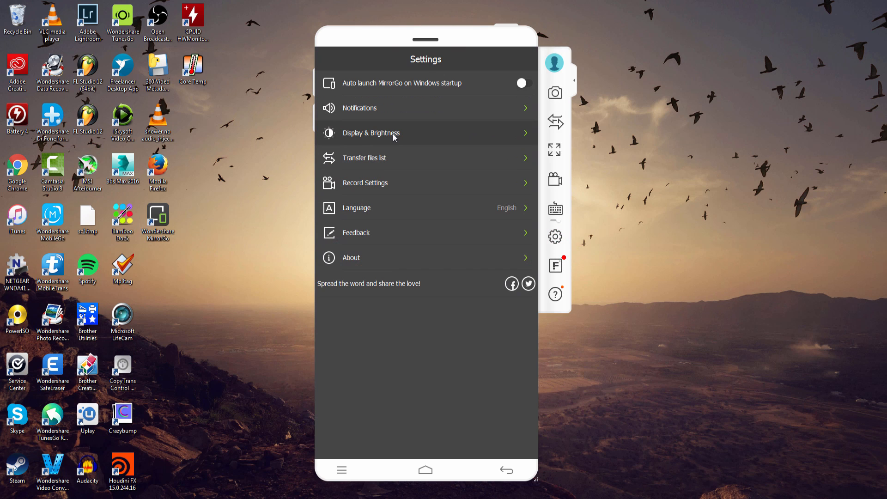
click(371, 133)
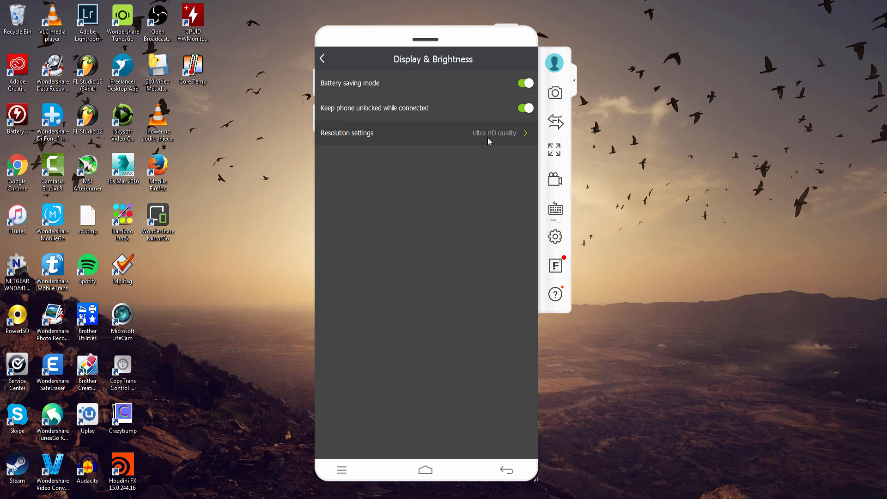
click(348, 133)
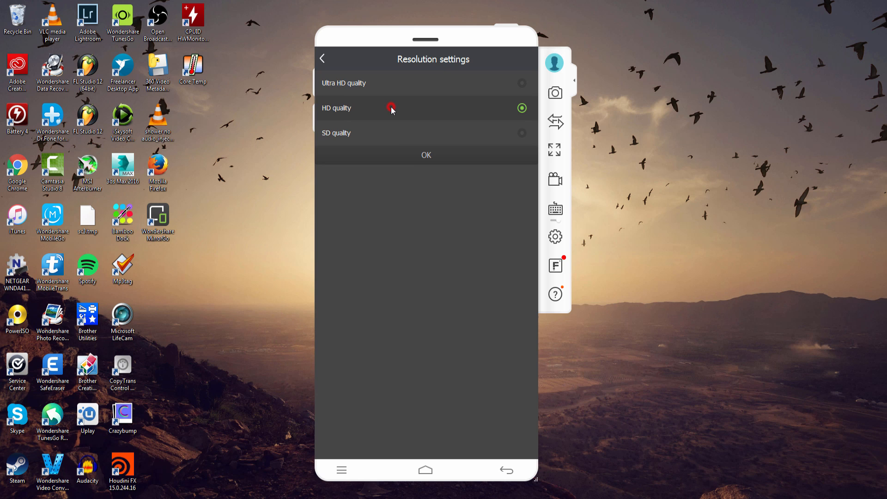
Confirm the HD resolution change so the phone home screen mirrors again at lower quality.
click(426, 155)
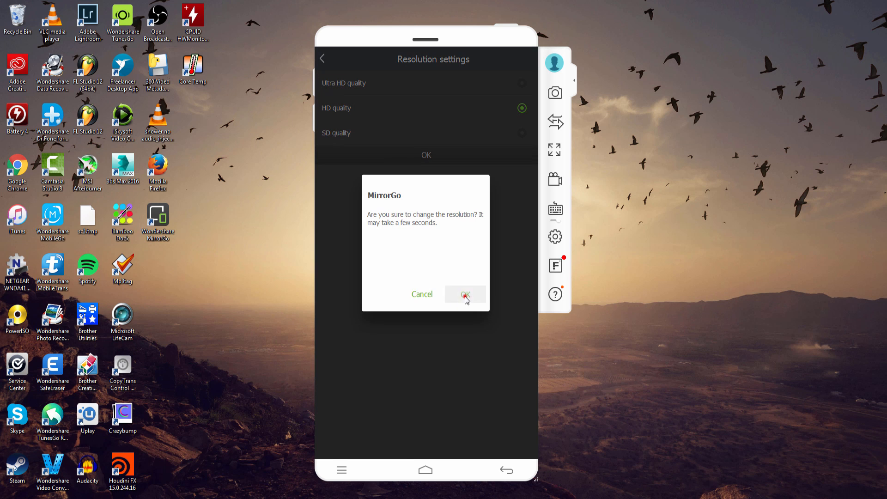
click(464, 293)
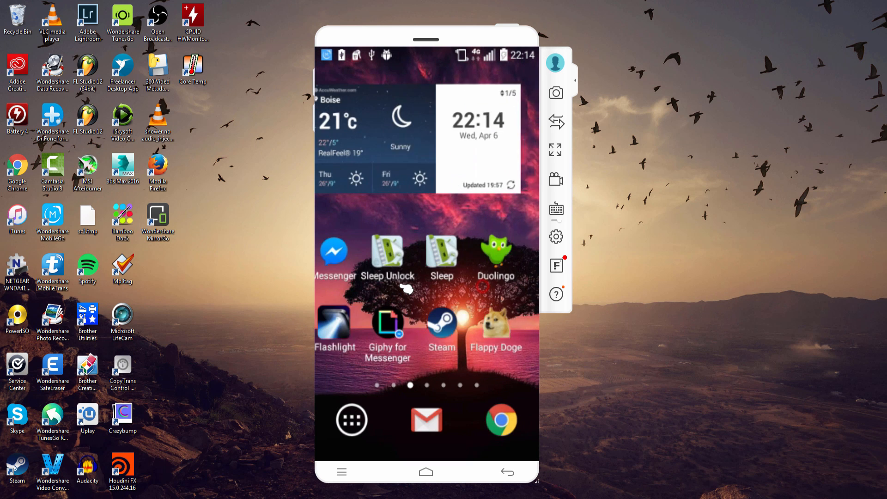